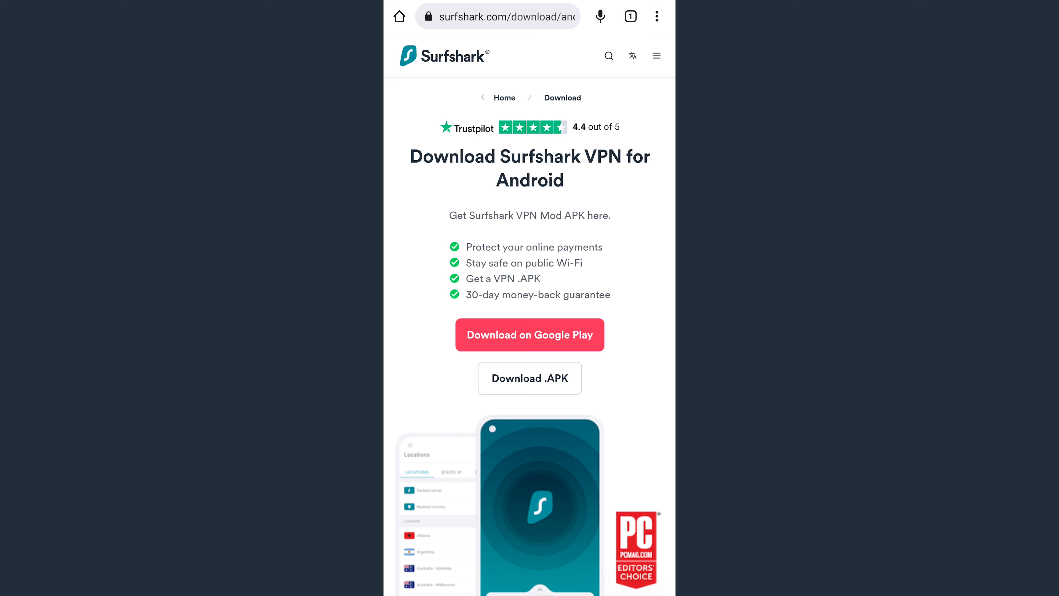
Follow the 'Download on Google Play' link to the Surfshark VPN Play Store listing.
{"action": "left_click", "coordinate": [530, 334]}
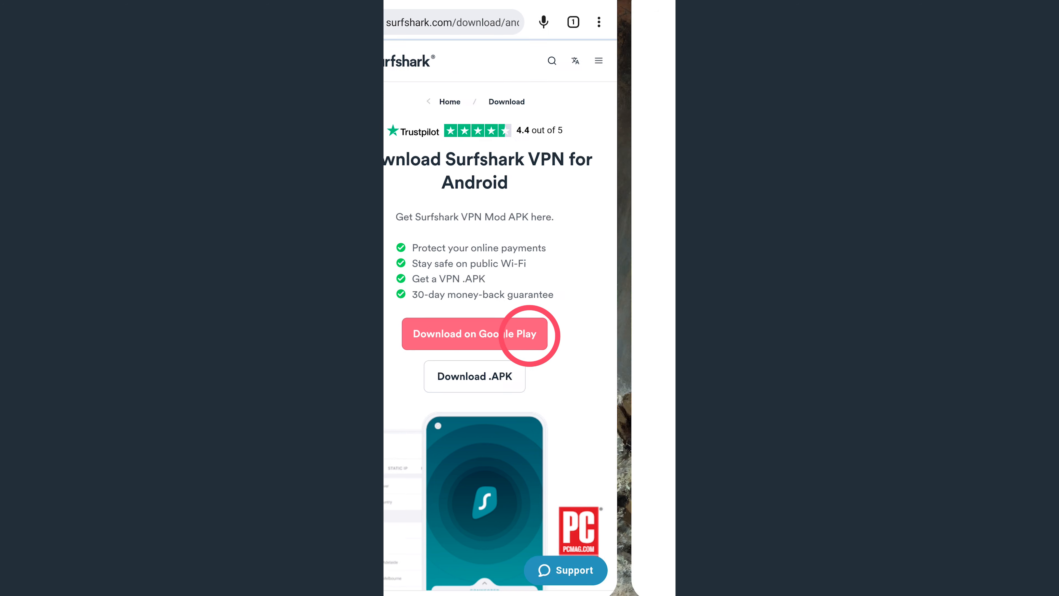
{"action": "left_click", "coordinate": [474, 334]}
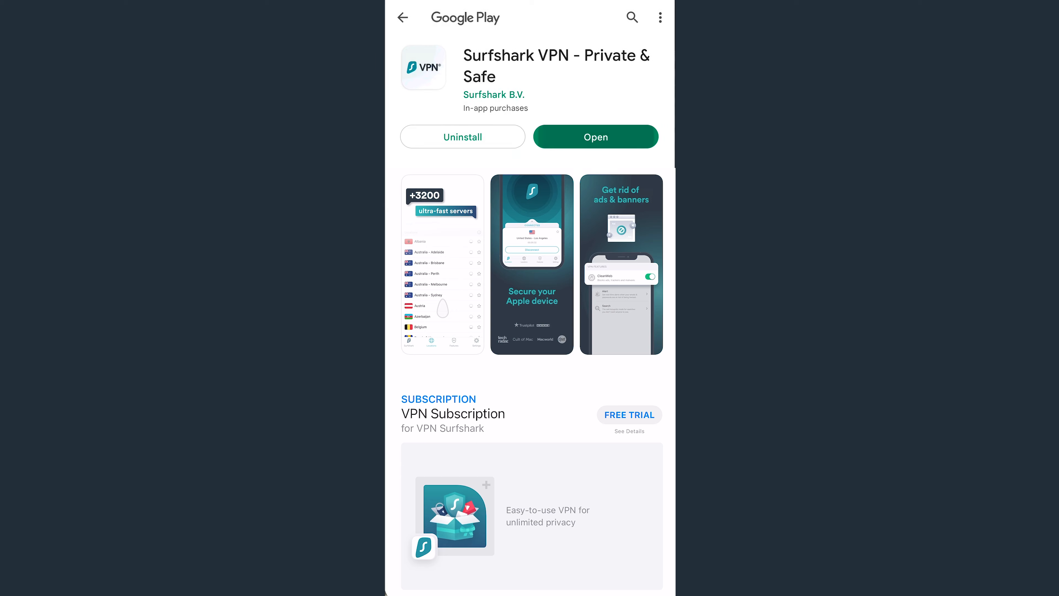
Launch Surfshark VPN and log in as an existing user with email and password.
{"action": "left_click", "coordinate": [595, 136]}
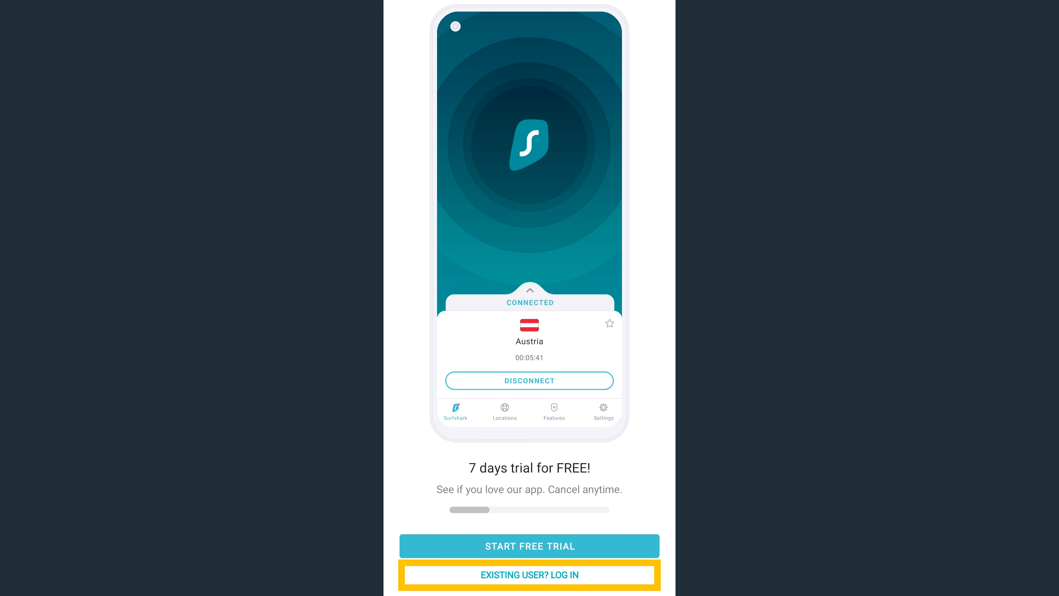
{"action": "left_click", "coordinate": [529, 575]}
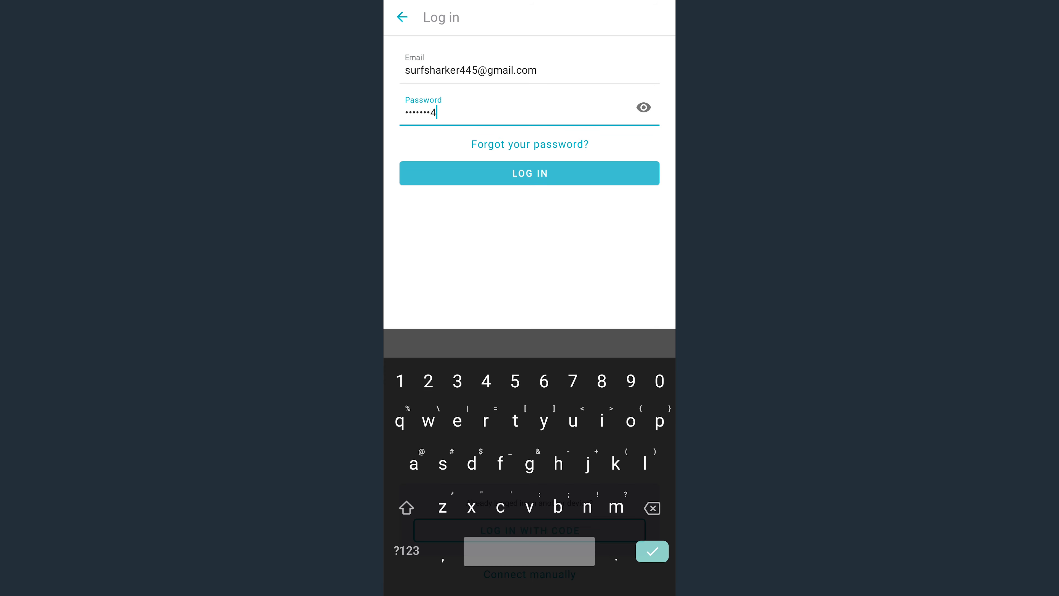
{"action": "left_click", "coordinate": [529, 173]}
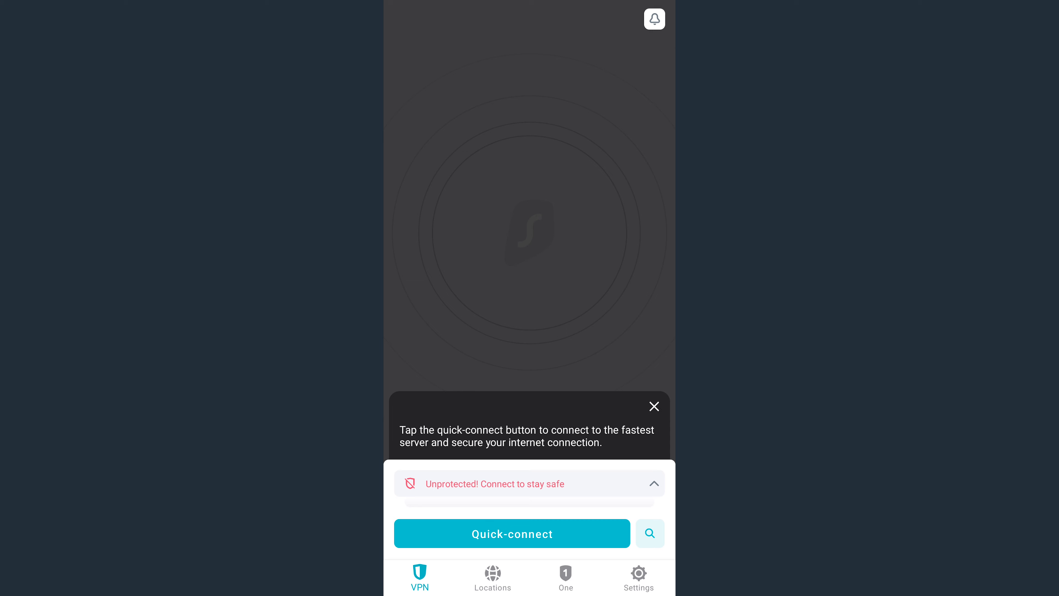
Quick-connect to the fastest server (Riga, Latvia) and switch on auto-connect.
{"action": "left_click", "coordinate": [653, 406]}
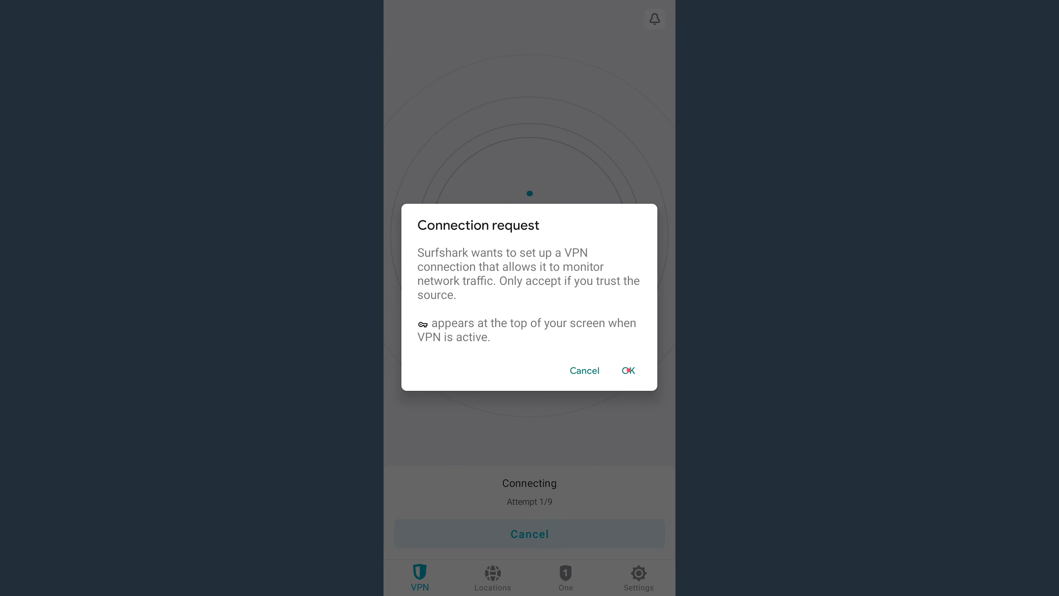
{"action": "left_click", "coordinate": [627, 370]}
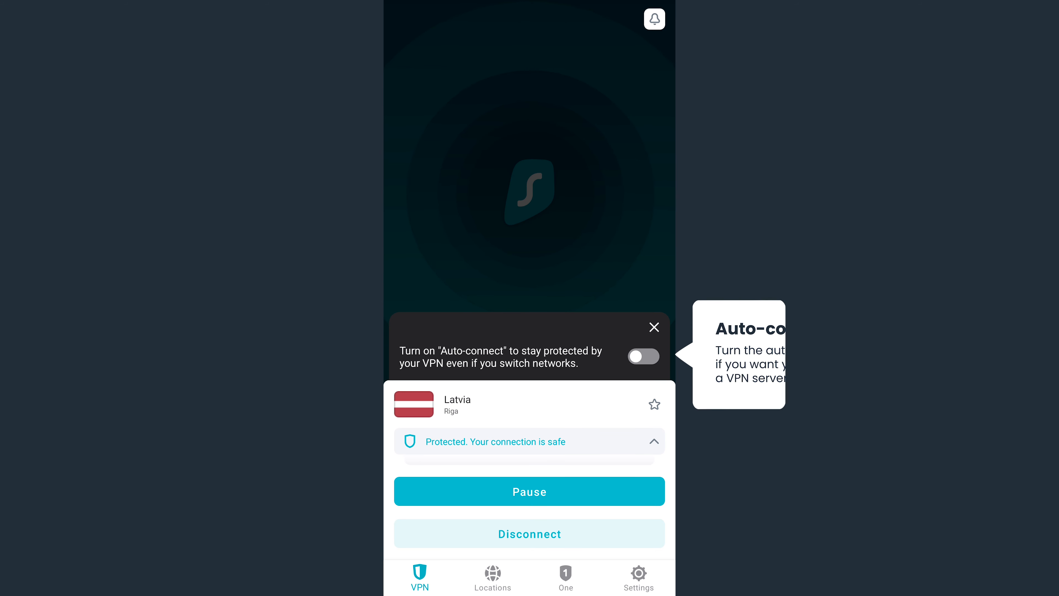
{"action": "left_click", "coordinate": [643, 356]}
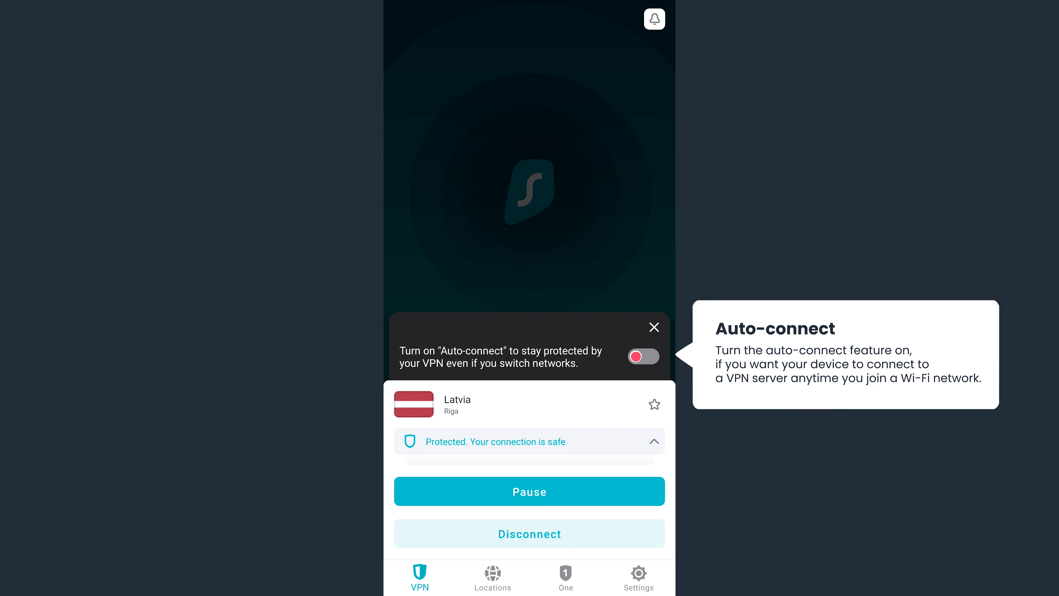
{"action": "left_click", "coordinate": [643, 357]}
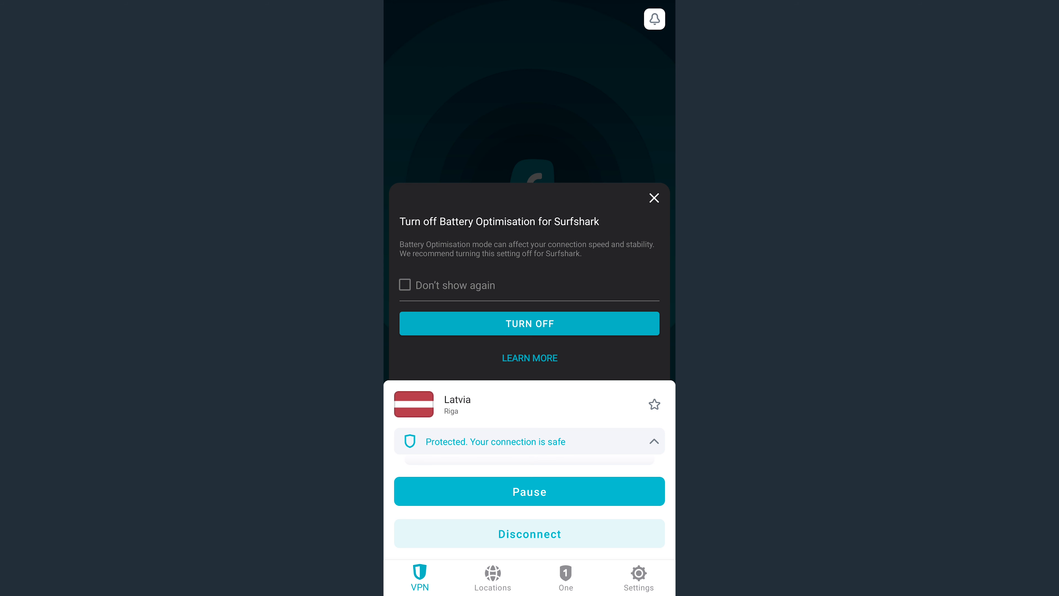
Turn off battery optimisation so Surfshark always runs in the background.
{"action": "left_click", "coordinate": [529, 323]}
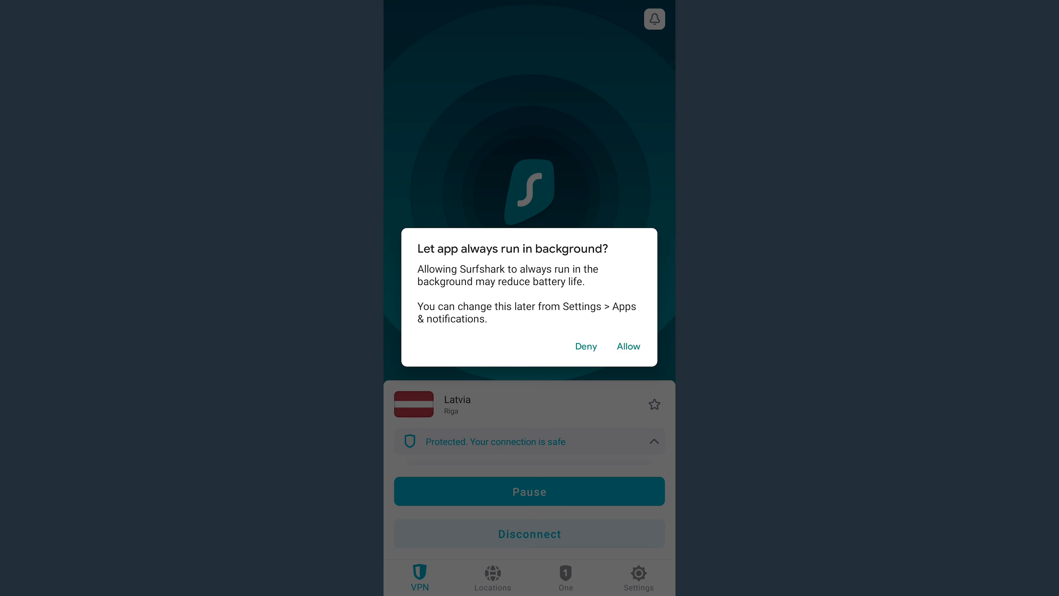
{"action": "left_click", "coordinate": [627, 346]}
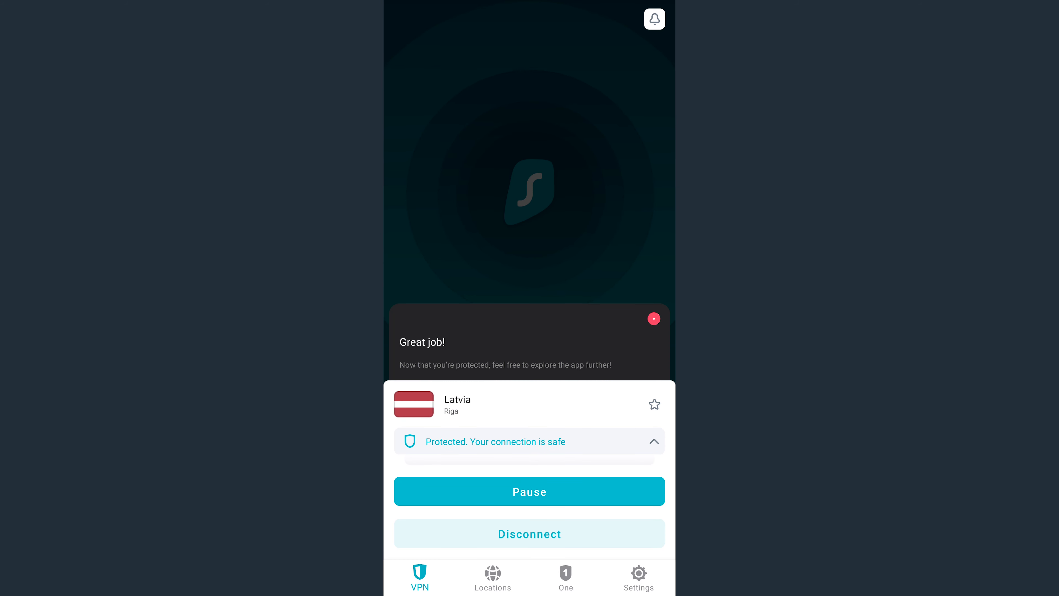
In the Locations list, star Netherlands so it appears under Favourites.
{"action": "left_click", "coordinate": [653, 319]}
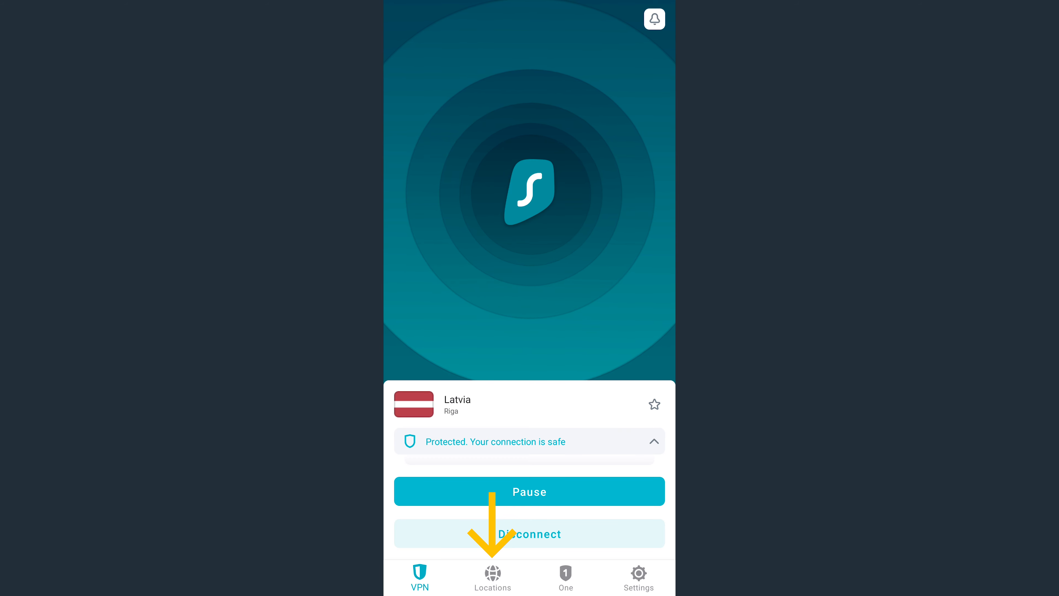
{"action": "left_click", "coordinate": [492, 579]}
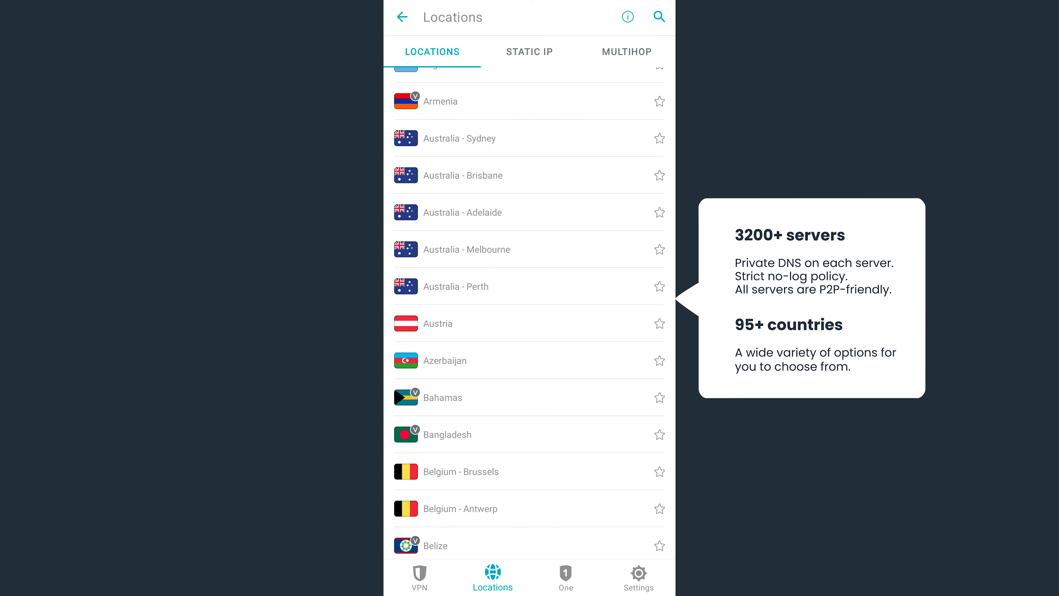
{"action": "scroll", "scroll_direction": "down", "scroll_amount": 3}
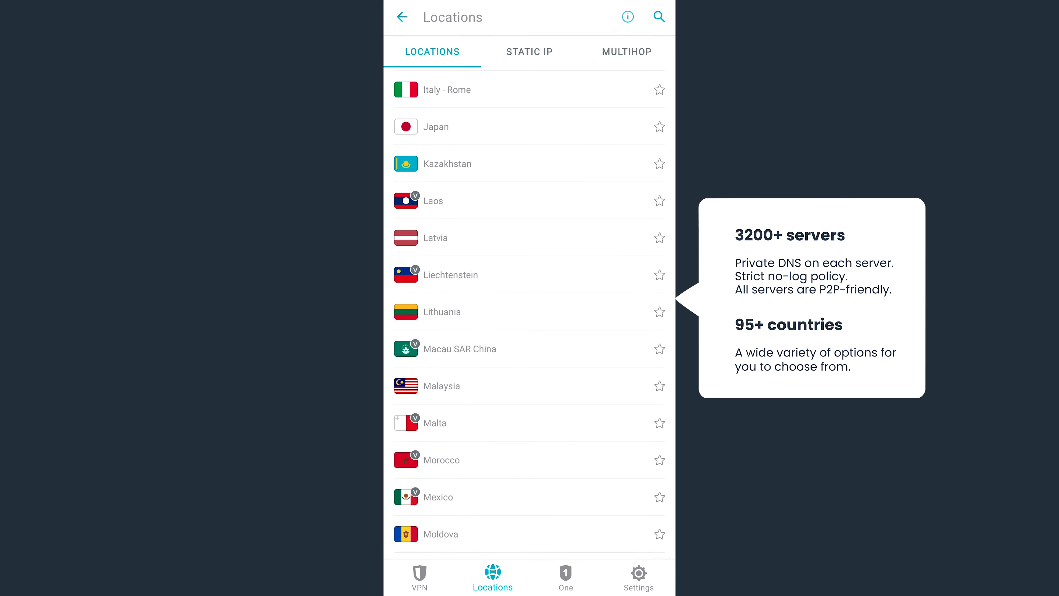
{"action": "scroll", "scroll_direction": "down", "scroll_amount": 3}
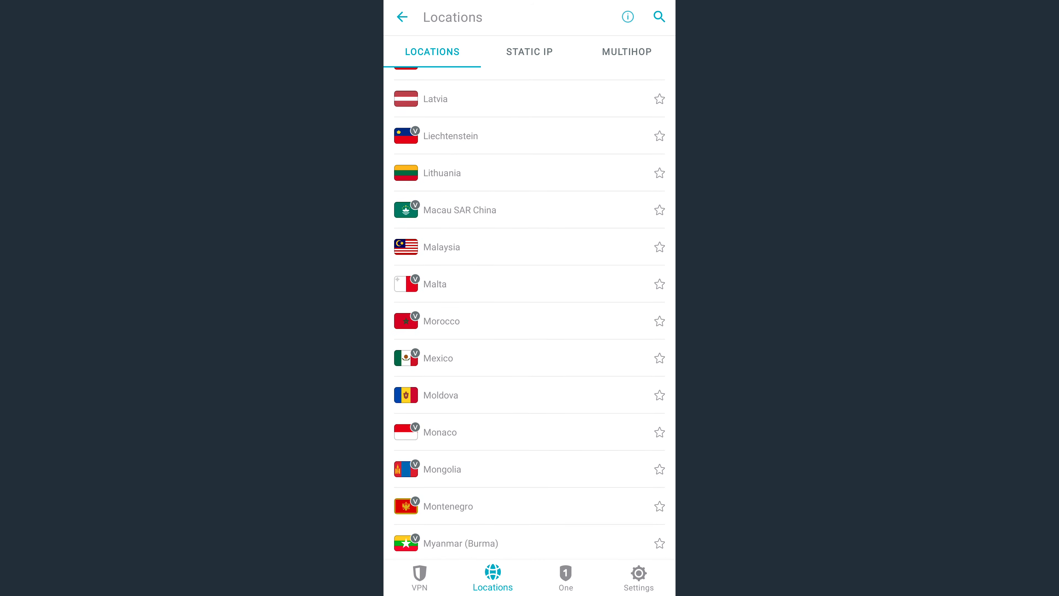
{"action": "scroll", "scroll_direction": "down", "scroll_amount": 3}
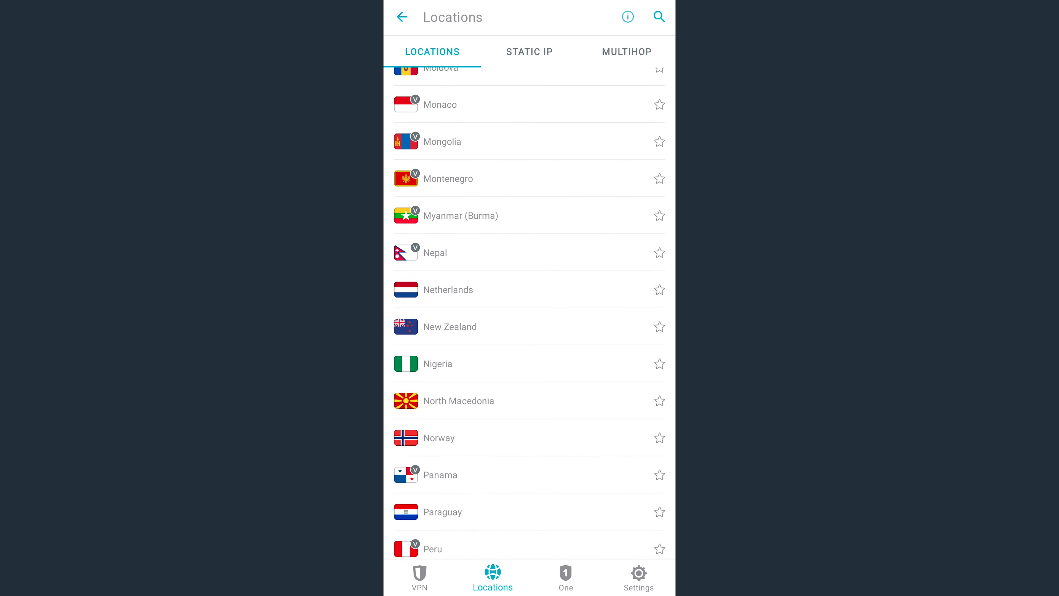
{"action": "scroll", "scroll_direction": "up", "scroll_amount": 3}
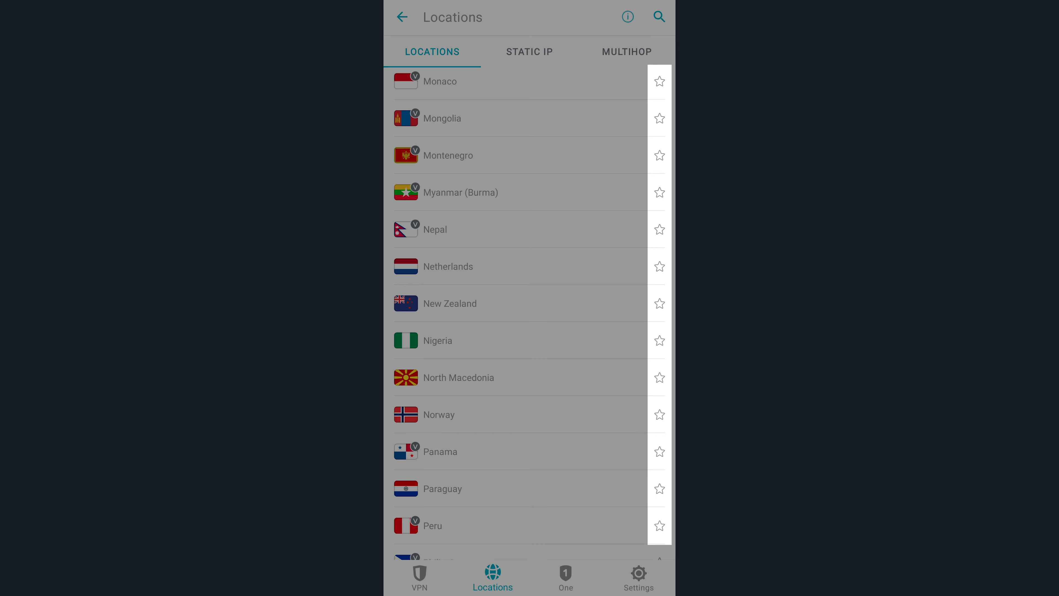
{"action": "left_click", "coordinate": [659, 266]}
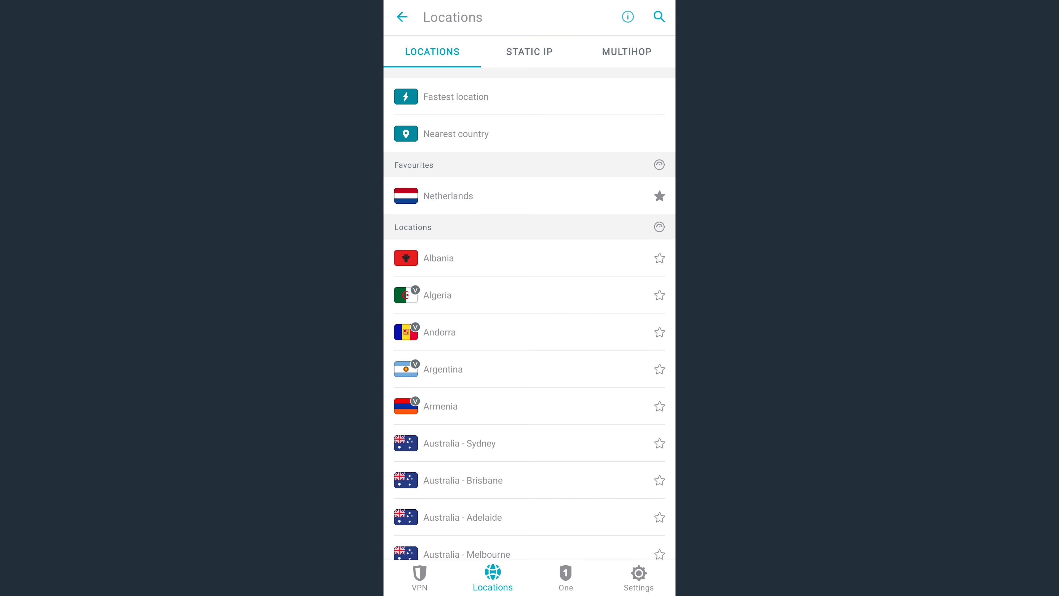
Review the Static IP servers, then the MultiHop server pairs list.
{"action": "left_click", "coordinate": [529, 52]}
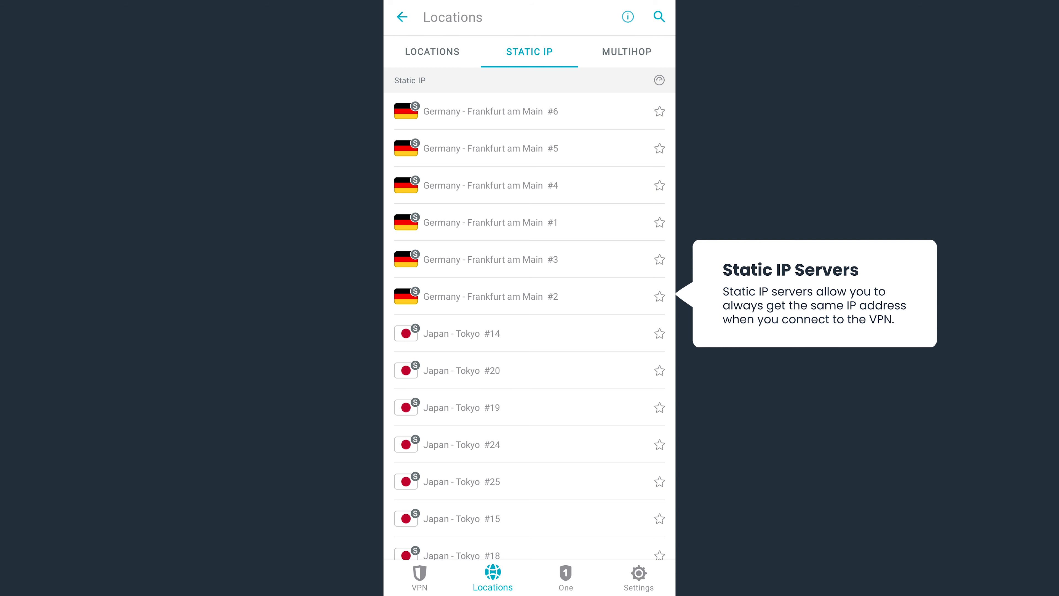
{"action": "left_click", "coordinate": [625, 52]}
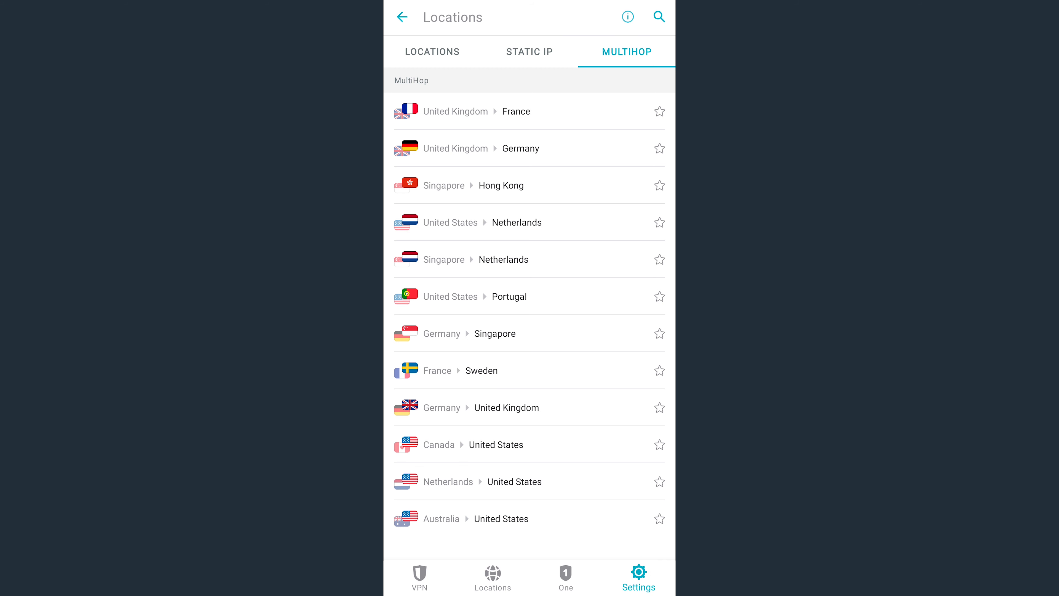
Choose Netherlands as the Quick-connect location in VPN settings.
{"action": "left_click", "coordinate": [638, 578]}
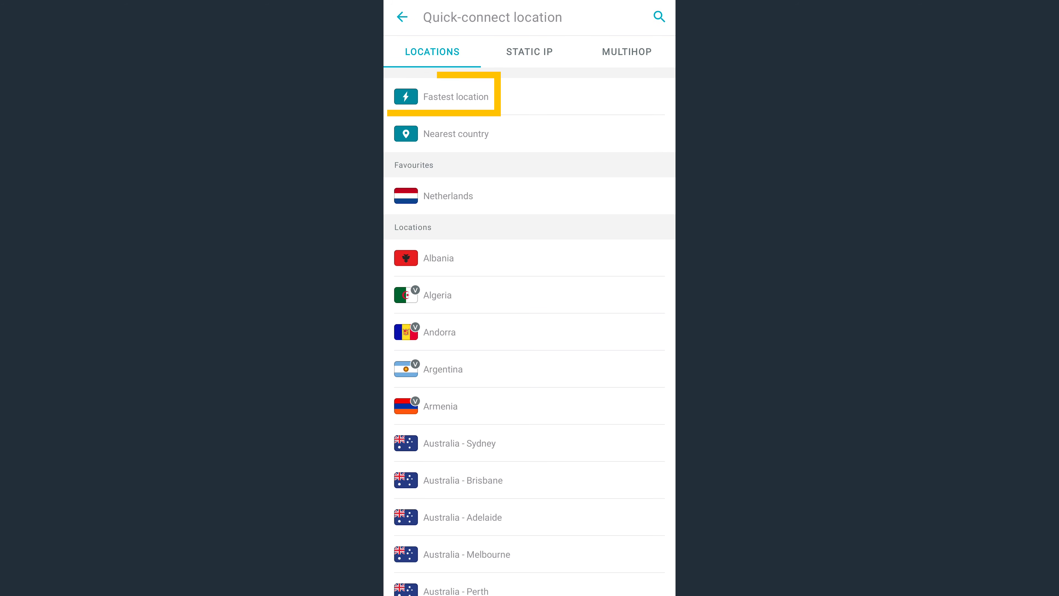
{"action": "left_click", "coordinate": [456, 133]}
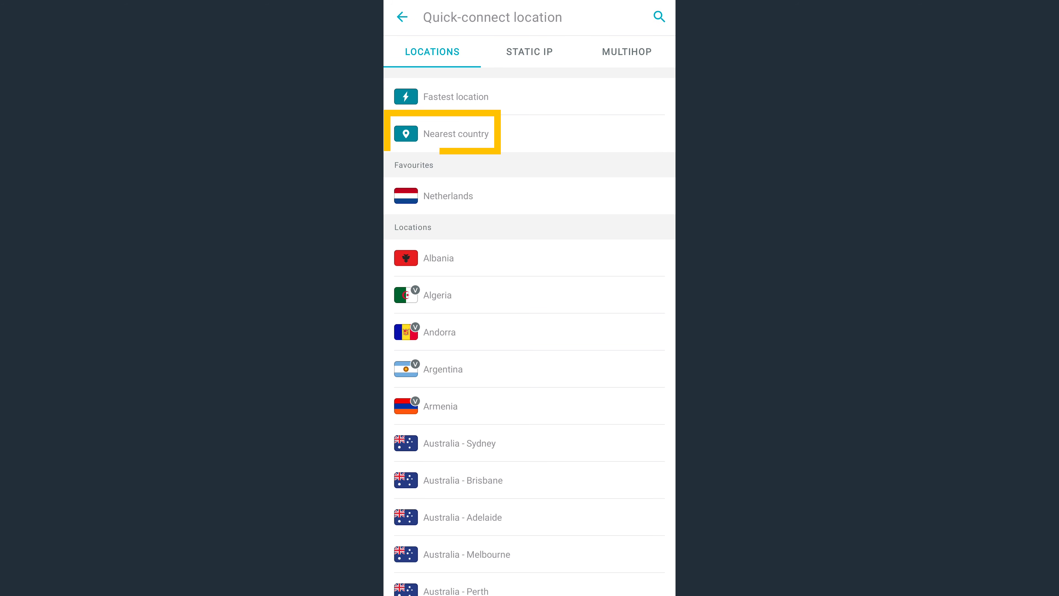
{"action": "left_click", "coordinate": [401, 17]}
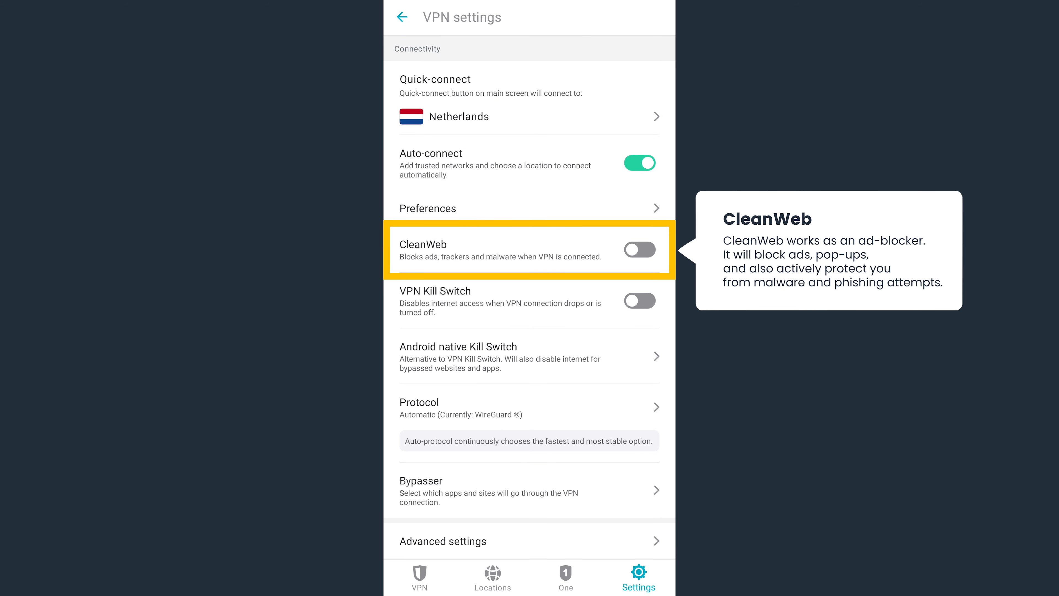
Toggle CleanWeb and Kill Switch, review the WireGuard protocol option, and return to VPN settings.
{"action": "left_click", "coordinate": [639, 249]}
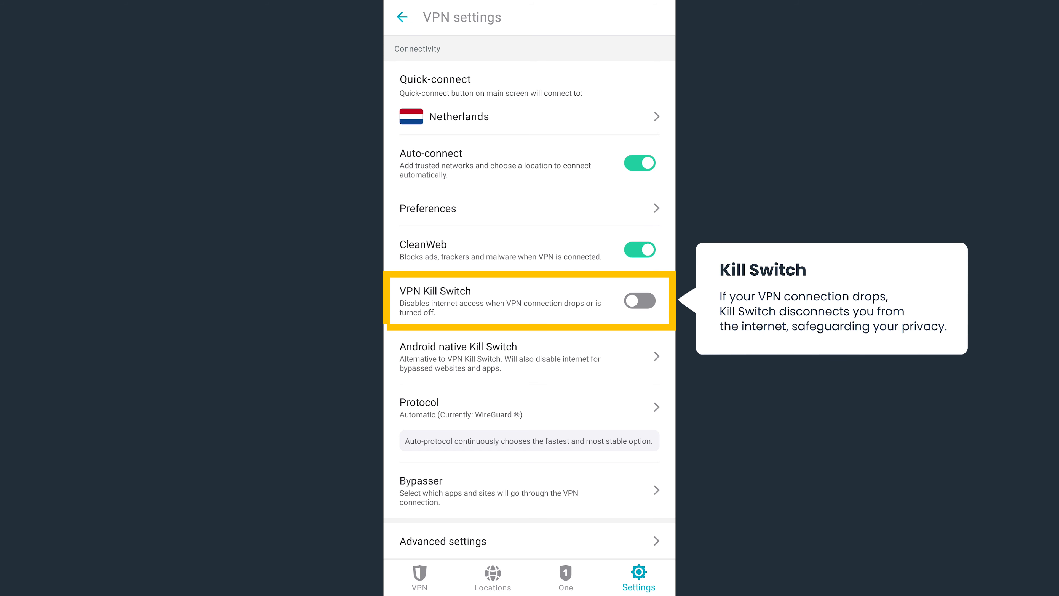
{"action": "left_click", "coordinate": [639, 300]}
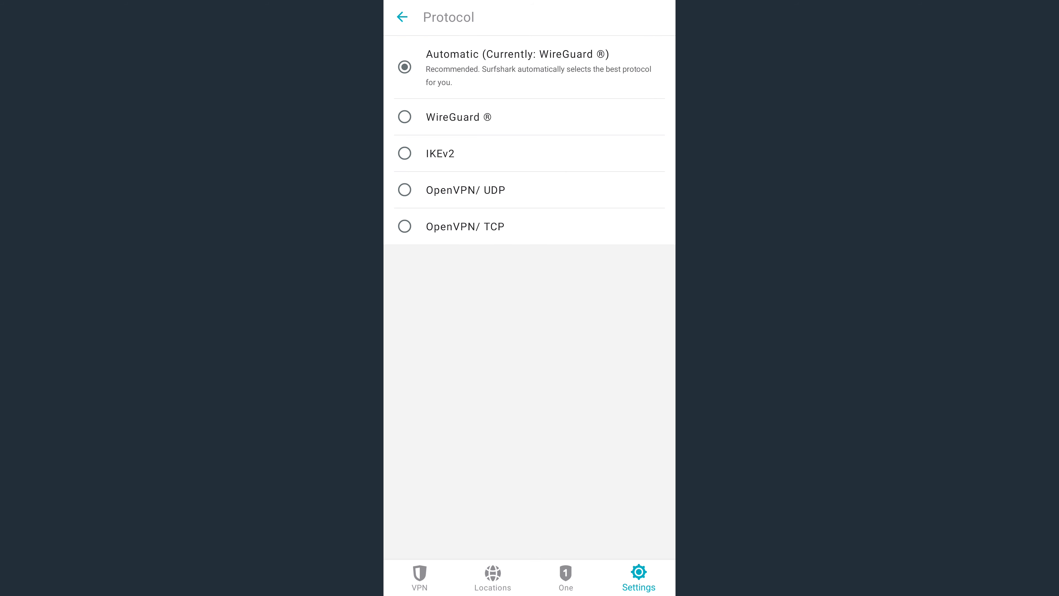
{"action": "left_click", "coordinate": [404, 117]}
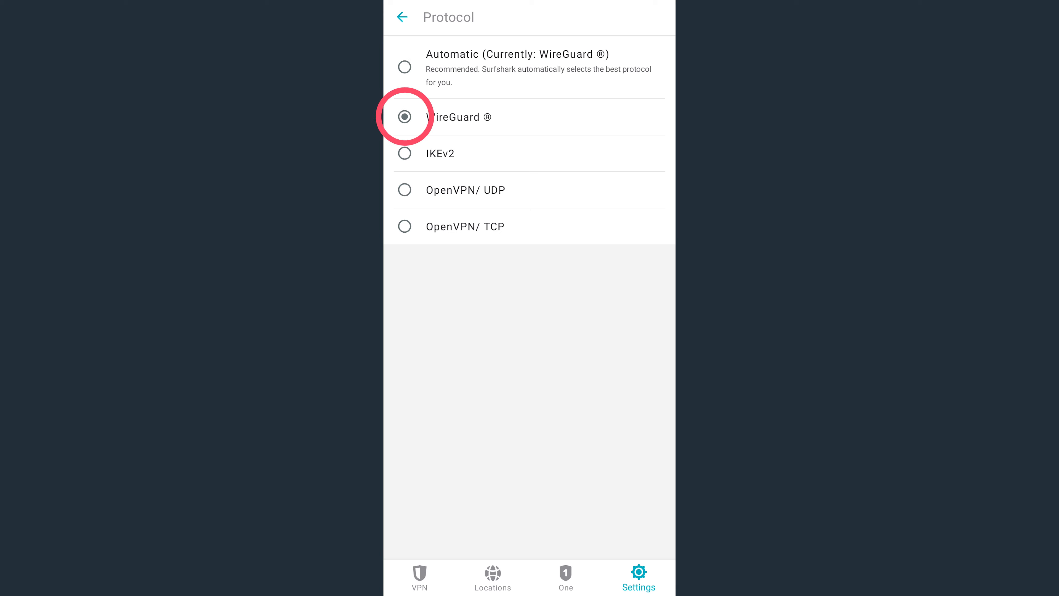
{"action": "left_click", "coordinate": [401, 17]}
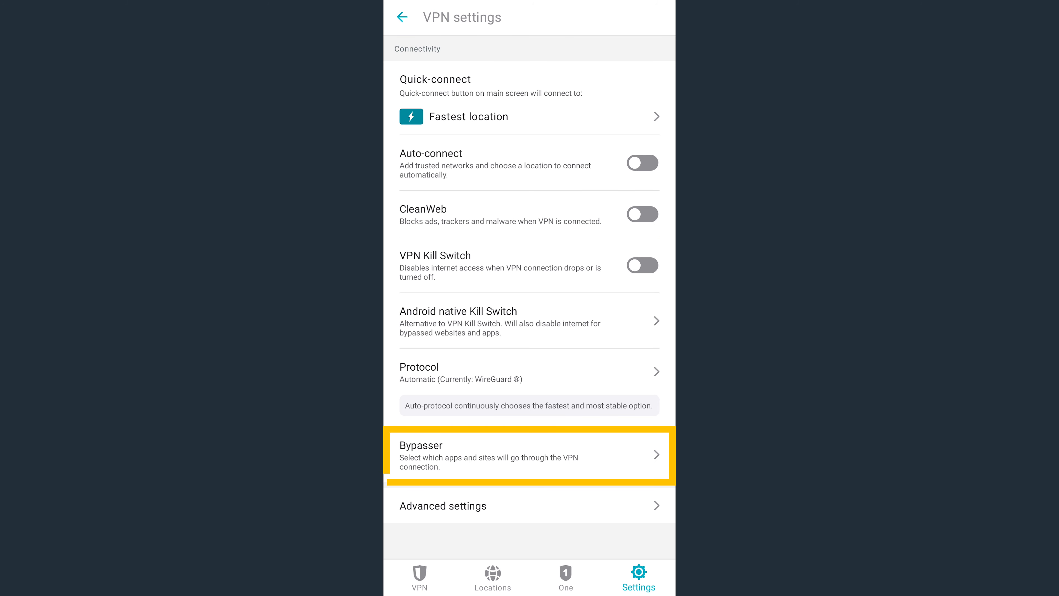
In Bypasser, select the Authenticator app to bypass the VPN, leaving one app selected.
{"action": "left_click", "coordinate": [529, 455]}
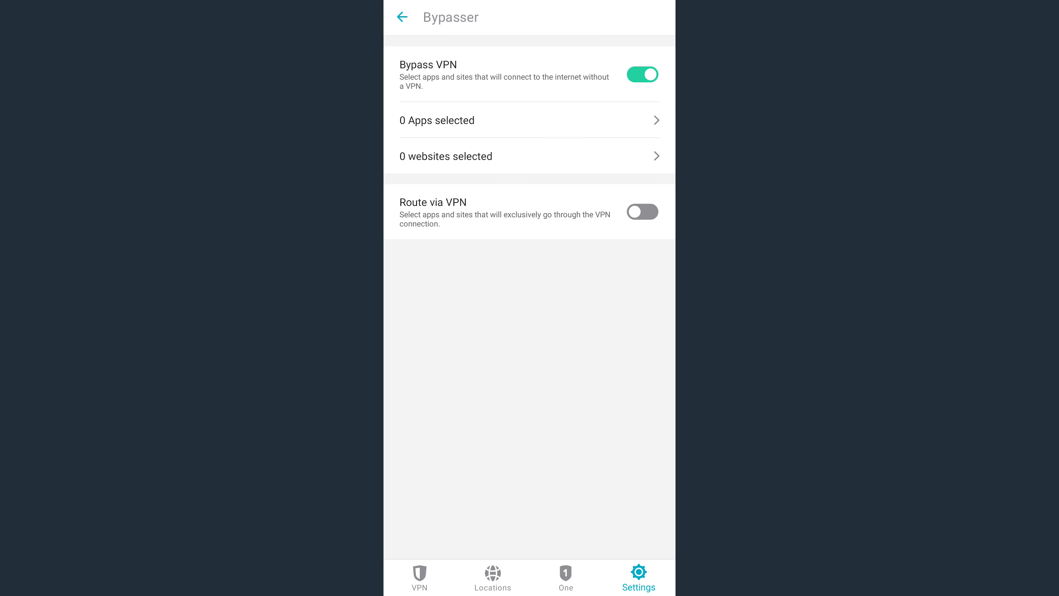
{"action": "left_click", "coordinate": [437, 120]}
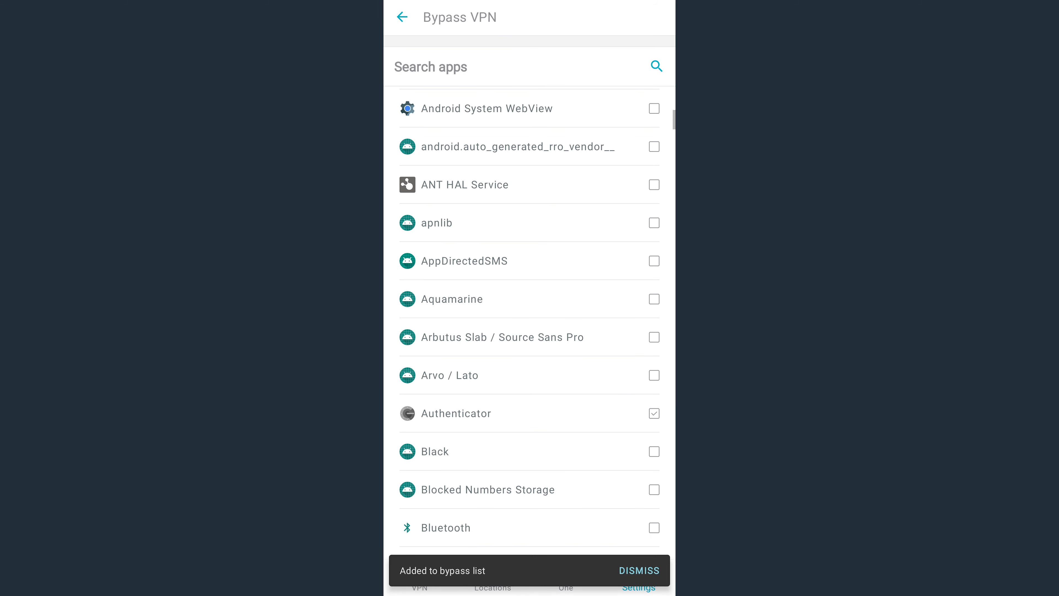
{"action": "left_click", "coordinate": [401, 17]}
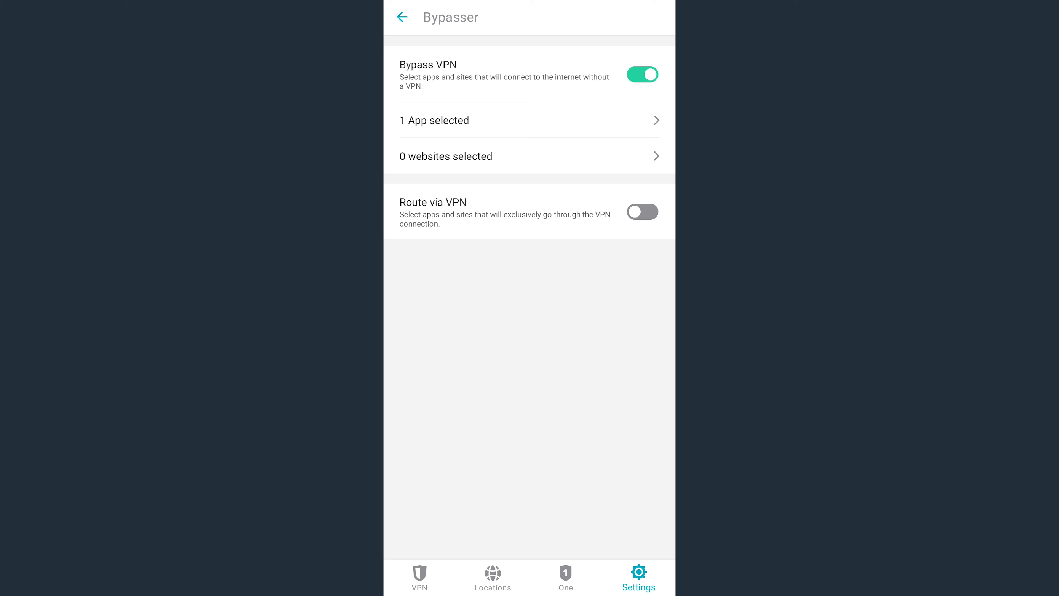
{"action": "left_click", "coordinate": [401, 17]}
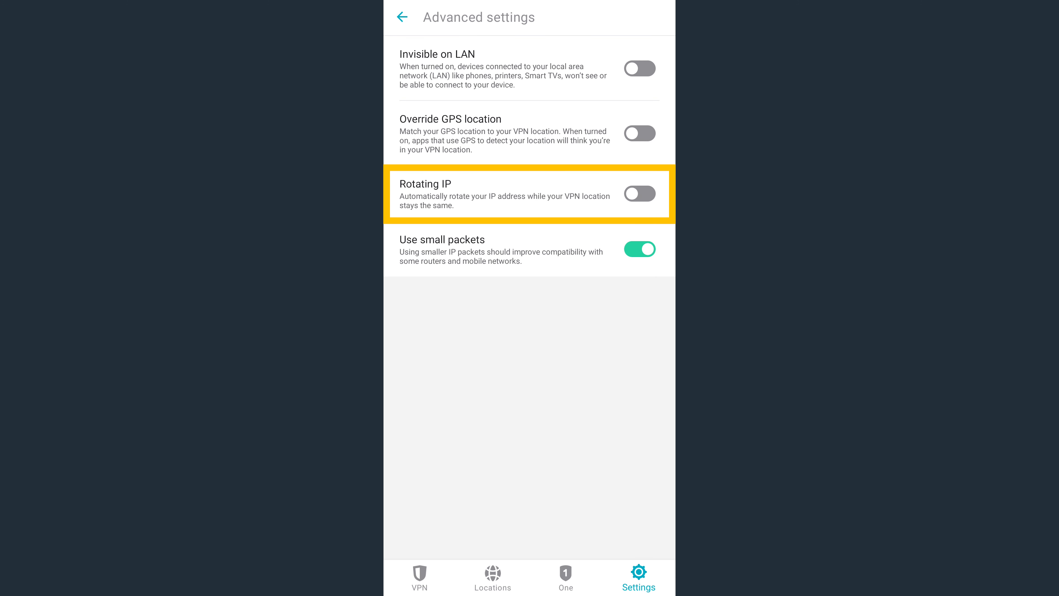
Switch on Rotating IP and acknowledge its explanation with GOT IT.
{"action": "left_click", "coordinate": [639, 194]}
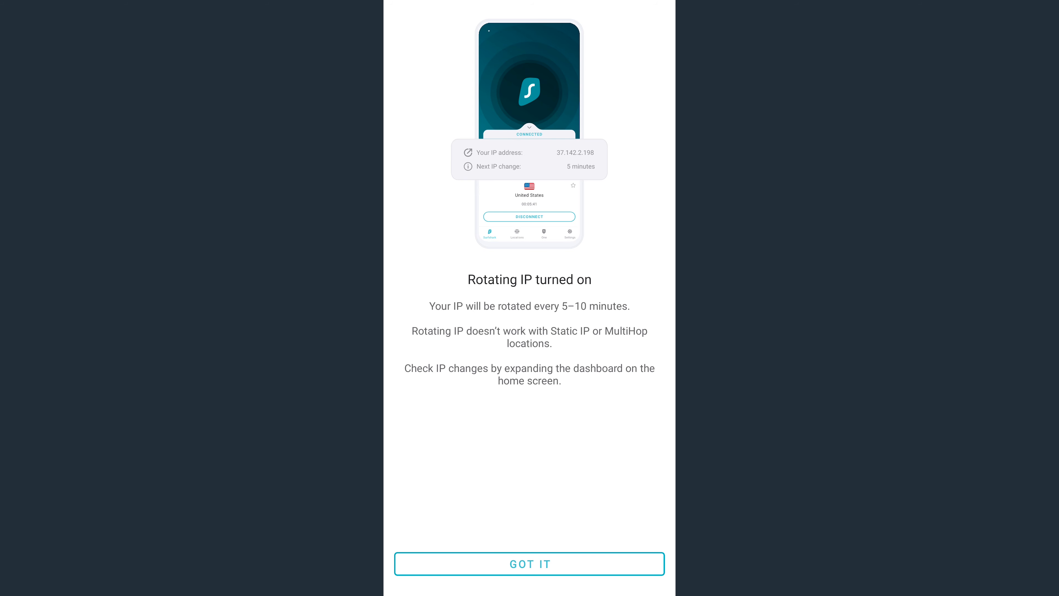
{"action": "left_click", "coordinate": [529, 563]}
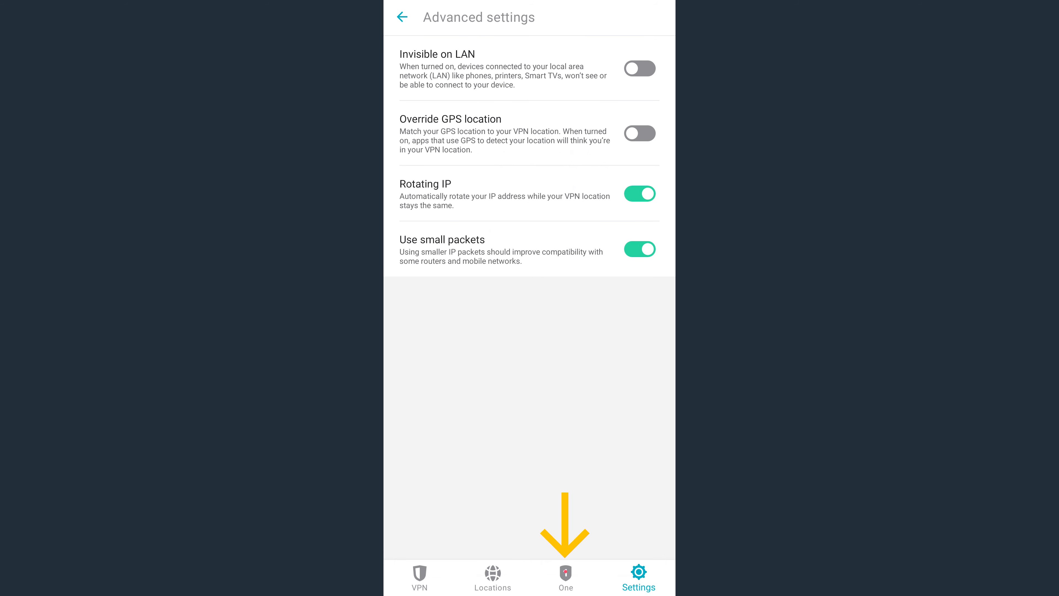
{"action": "left_click", "coordinate": [565, 577]}
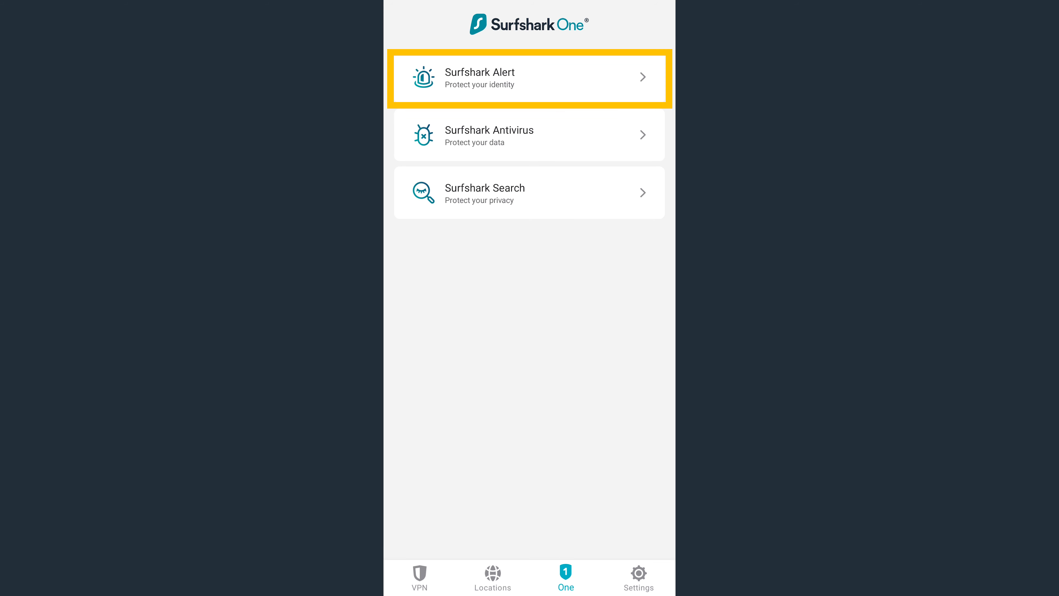
{"action": "left_click", "coordinate": [529, 78]}
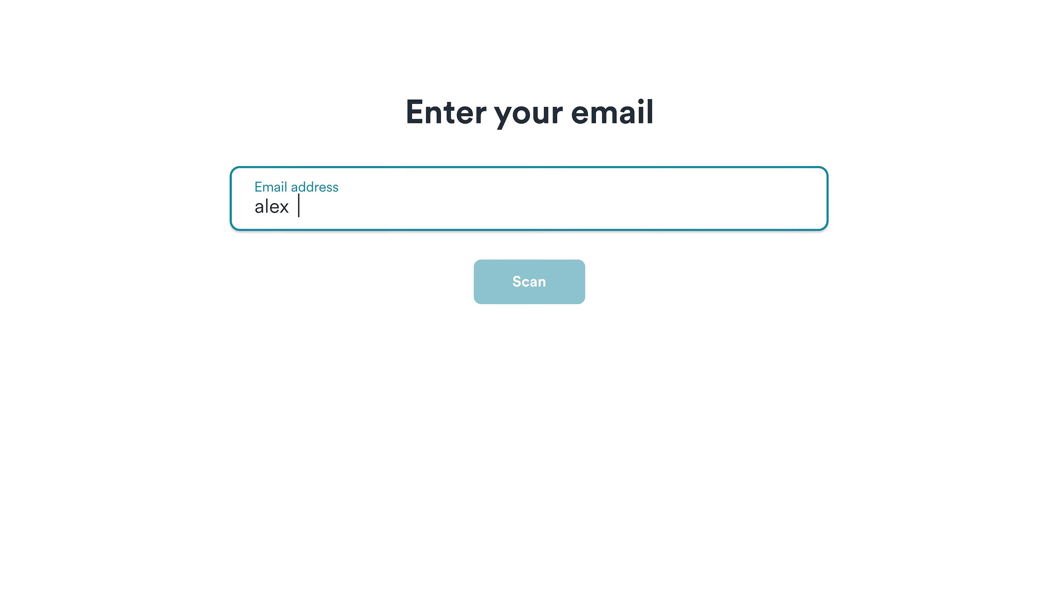
{"action": "left_click", "coordinate": [529, 281]}
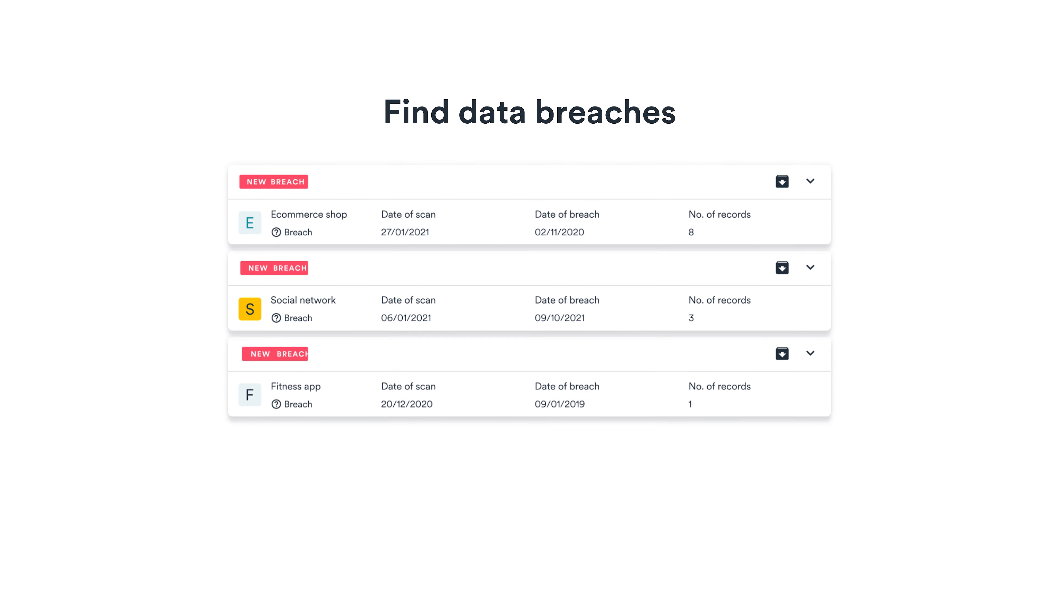
{"action": "left_click", "coordinate": [809, 181]}
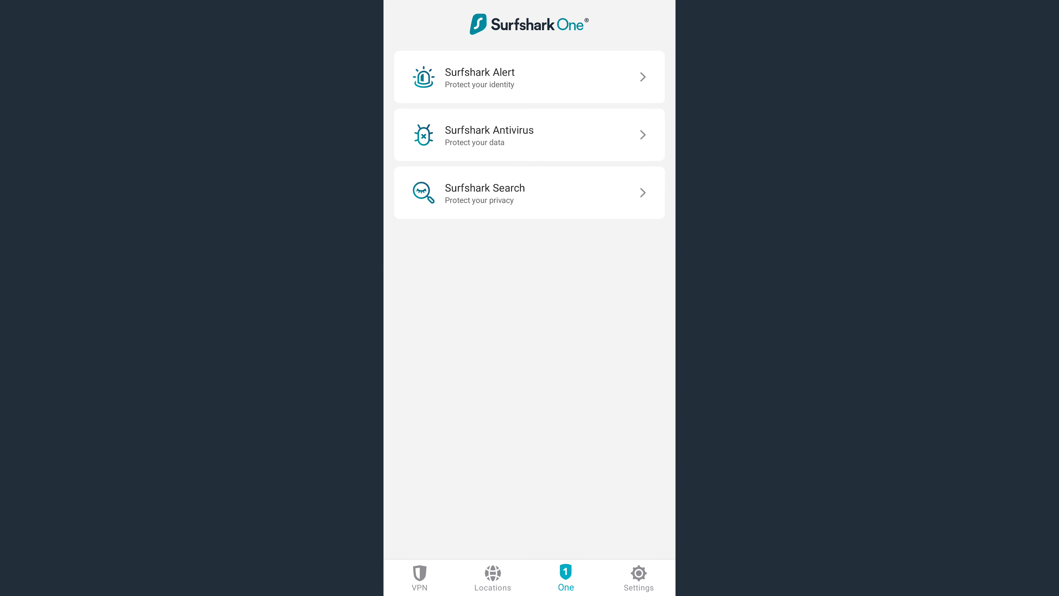
{"action": "left_click", "coordinate": [529, 76]}
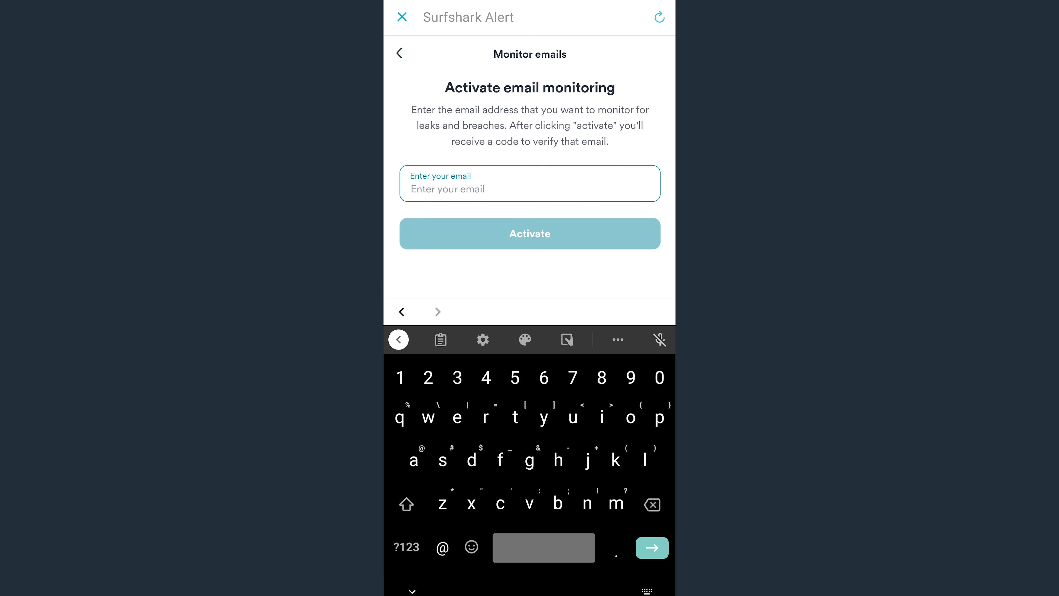
{"action": "type", "text": "name.surname@mail.com"}
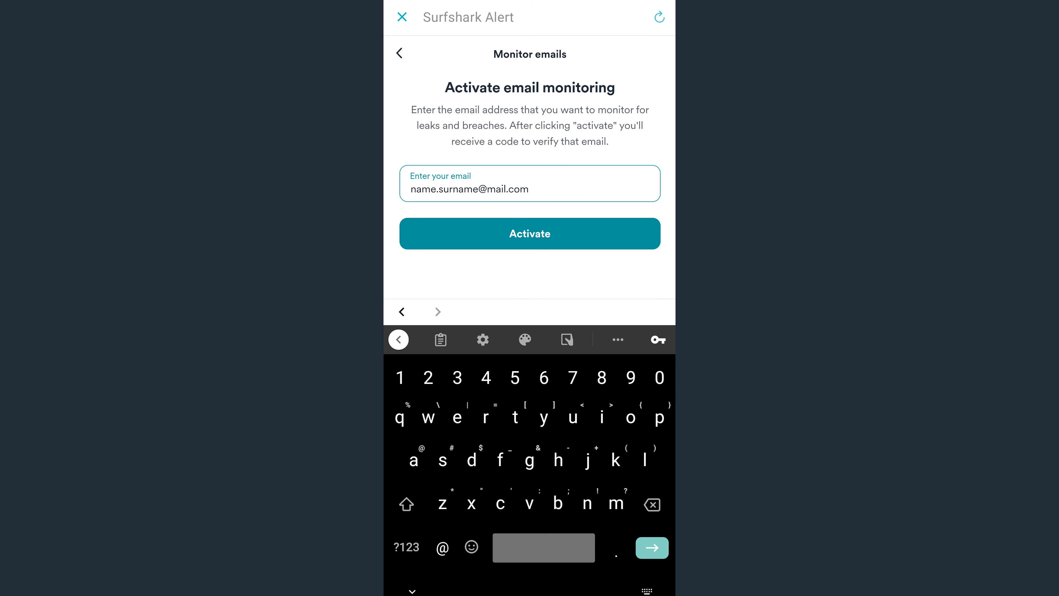
{"action": "left_click", "coordinate": [529, 232]}
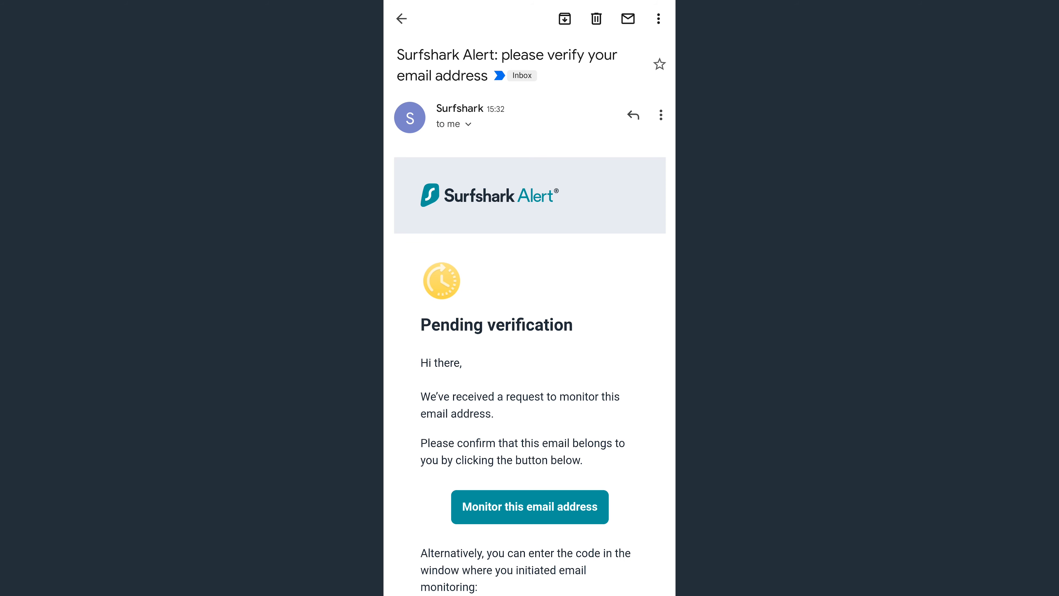
{"action": "left_click", "coordinate": [529, 506]}
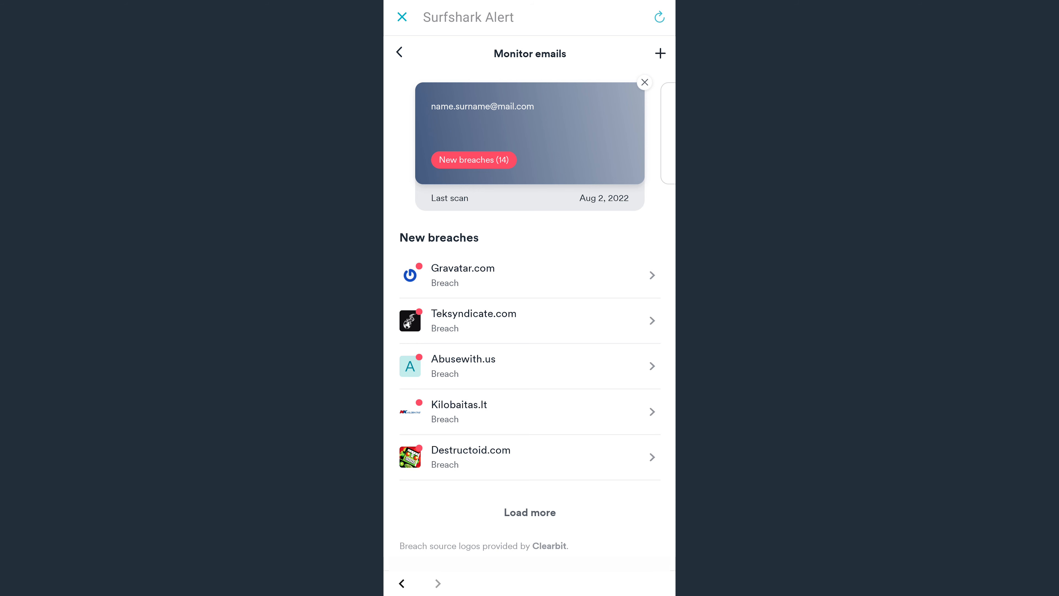
View the Gravatar.com breach details and return to the breach list.
{"action": "left_click", "coordinate": [462, 274]}
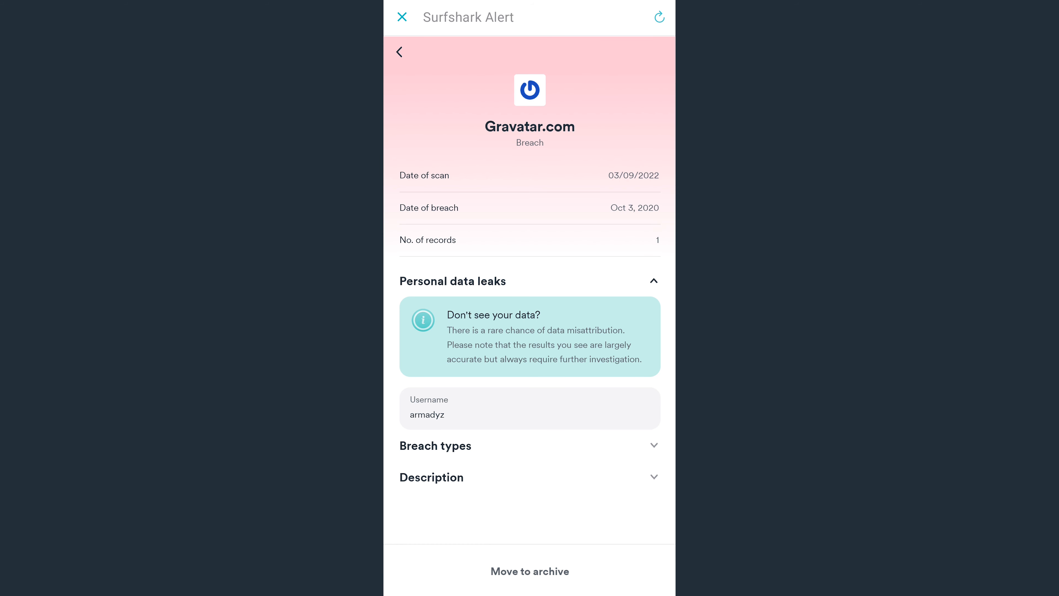
{"action": "left_click", "coordinate": [400, 52]}
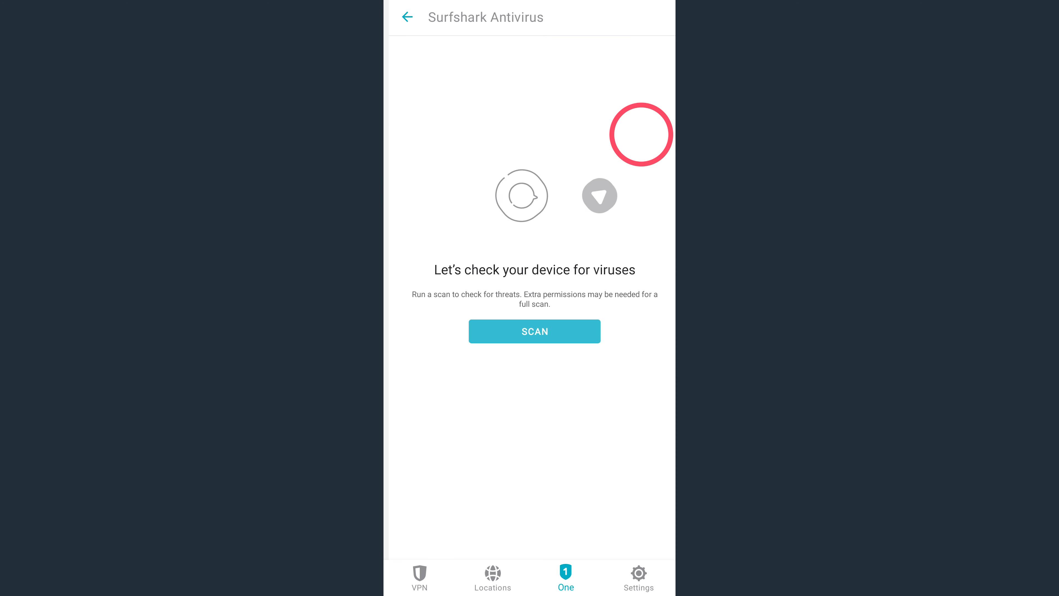
Run an Antivirus device scan, grant file access, and resolve the flagged modded FaceApp APK.
{"action": "left_click", "coordinate": [533, 331]}
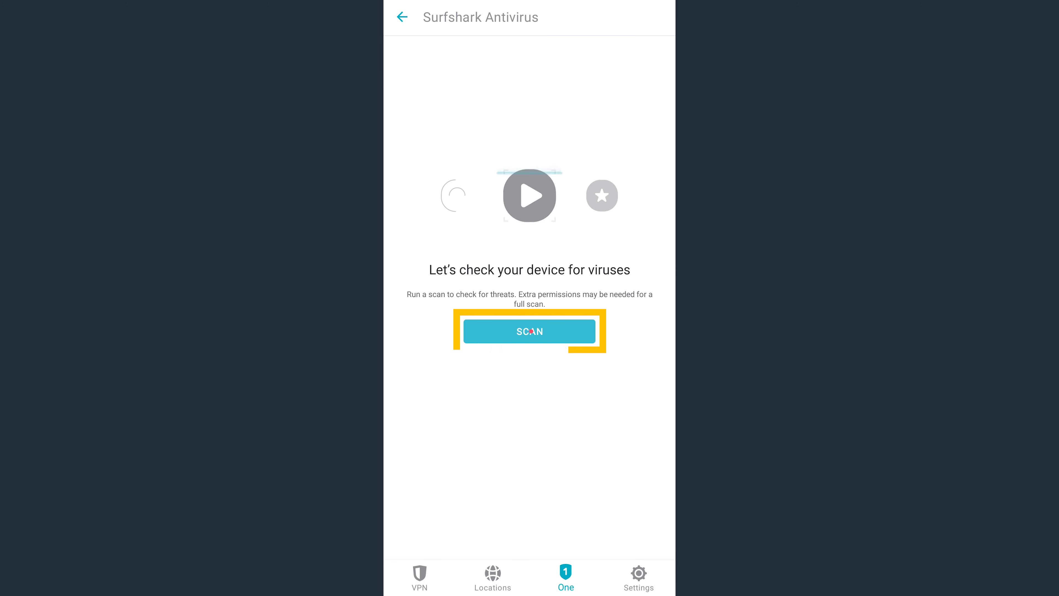
{"action": "left_click", "coordinate": [529, 331]}
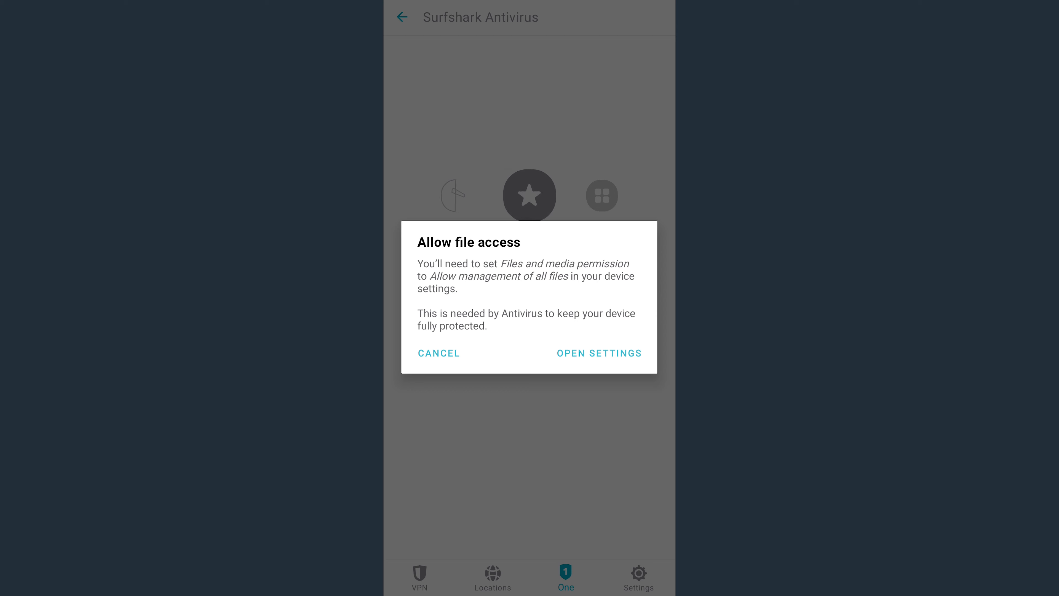
{"action": "left_click", "coordinate": [598, 352]}
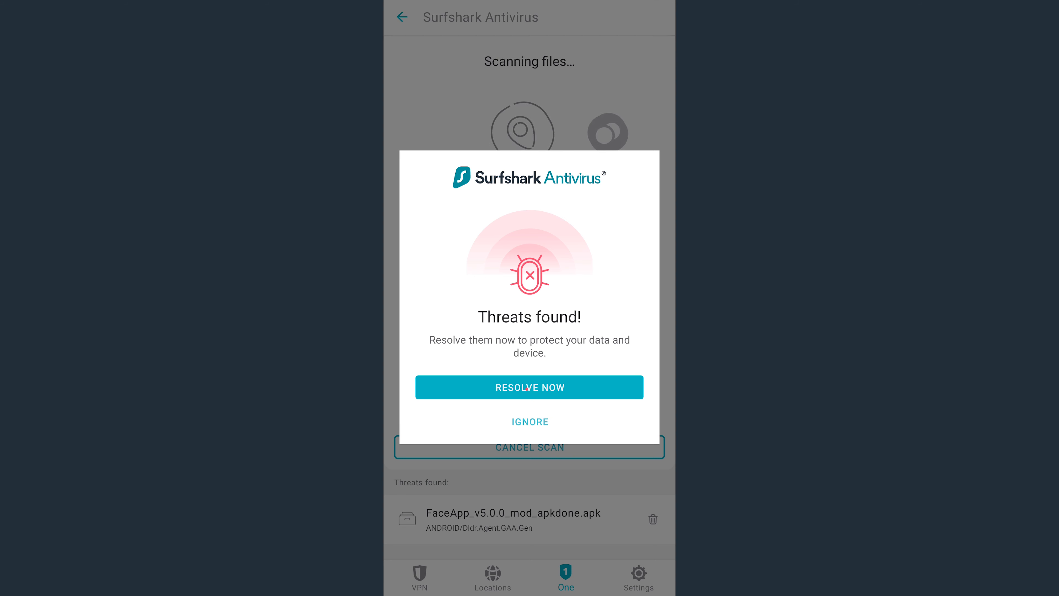
{"action": "left_click", "coordinate": [529, 387]}
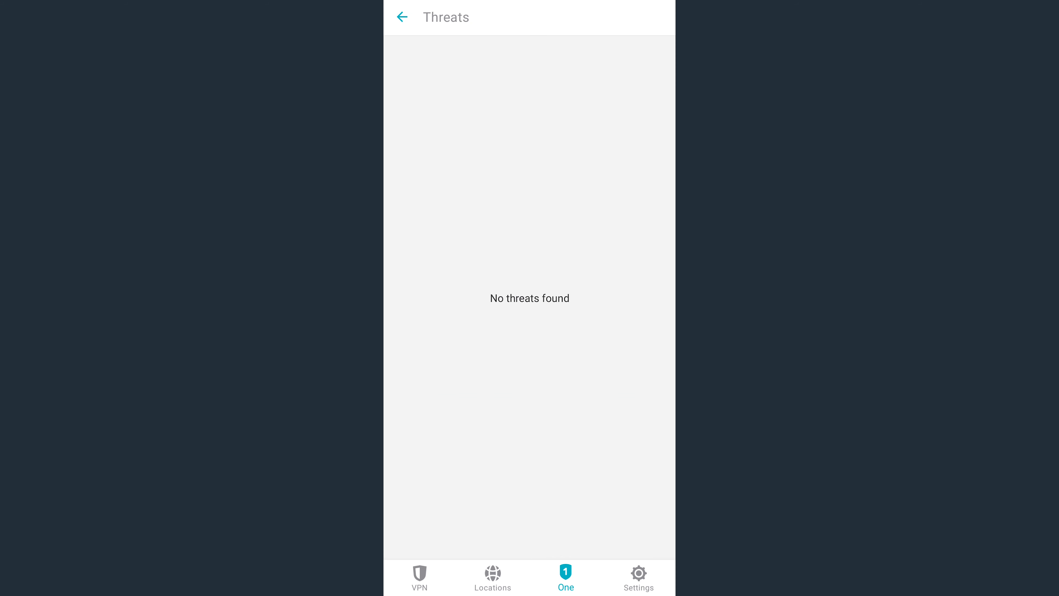
Search for 'Shark' in Surfshark Search and browse the region filter country list.
{"action": "left_click", "coordinate": [401, 17]}
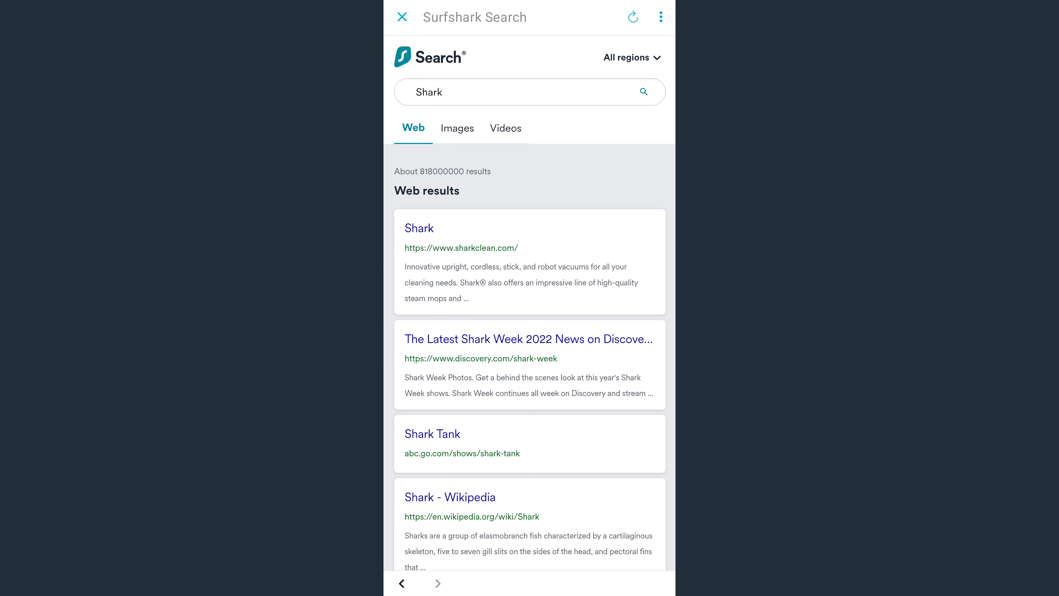
{"action": "left_click", "coordinate": [631, 58]}
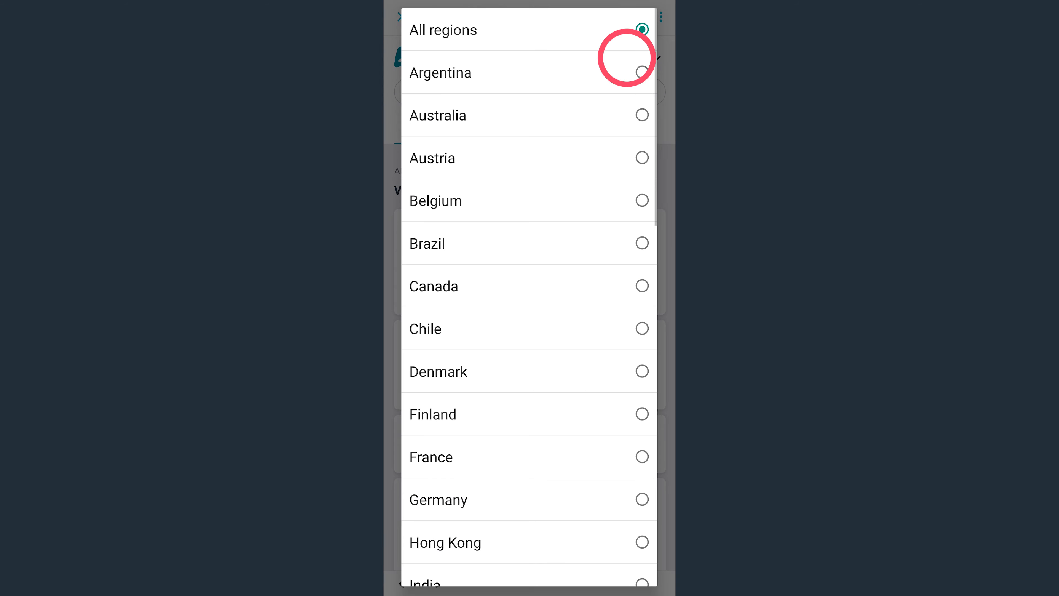
{"action": "scroll", "scroll_direction": "down", "scroll_amount": 3}
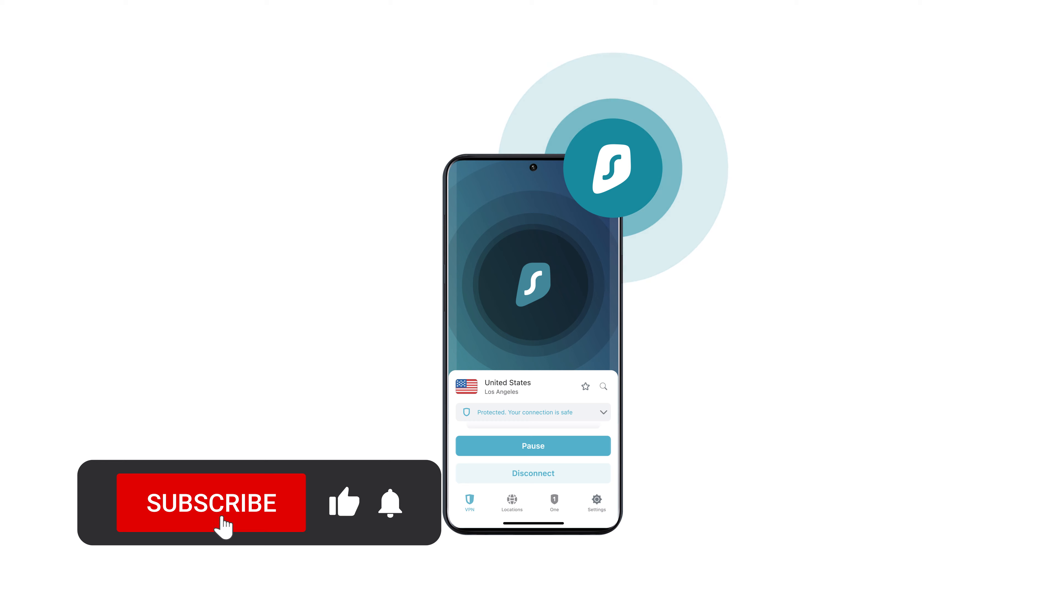
{"action": "left_click", "coordinate": [211, 503]}
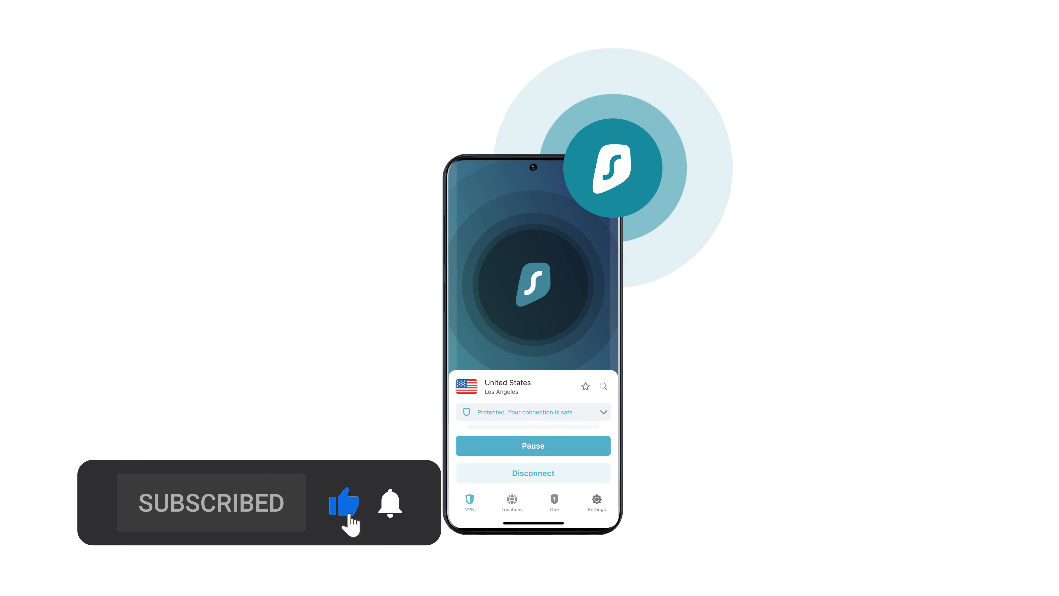